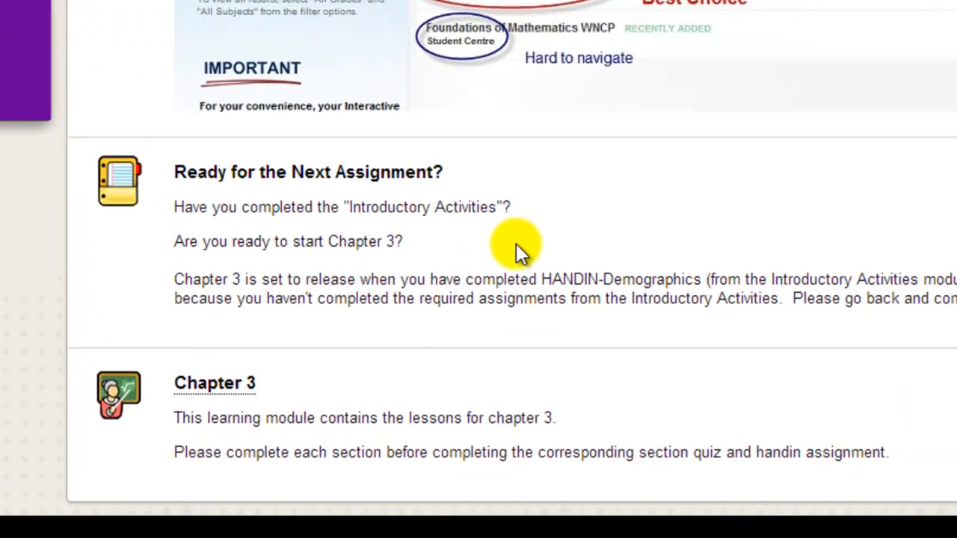
Scroll down the course content and open the Chapter 3 learning module.
scroll("down", 3)
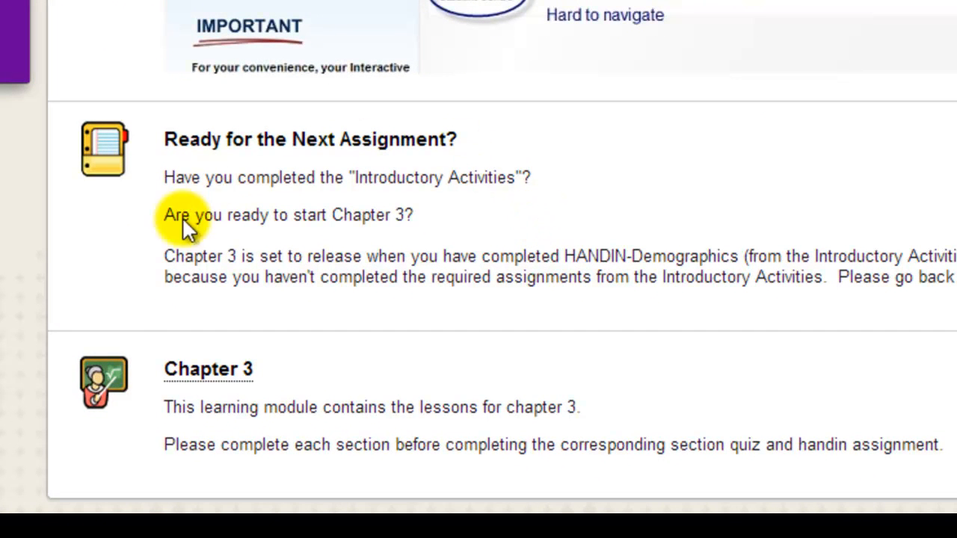
mouse_move(112, 411)
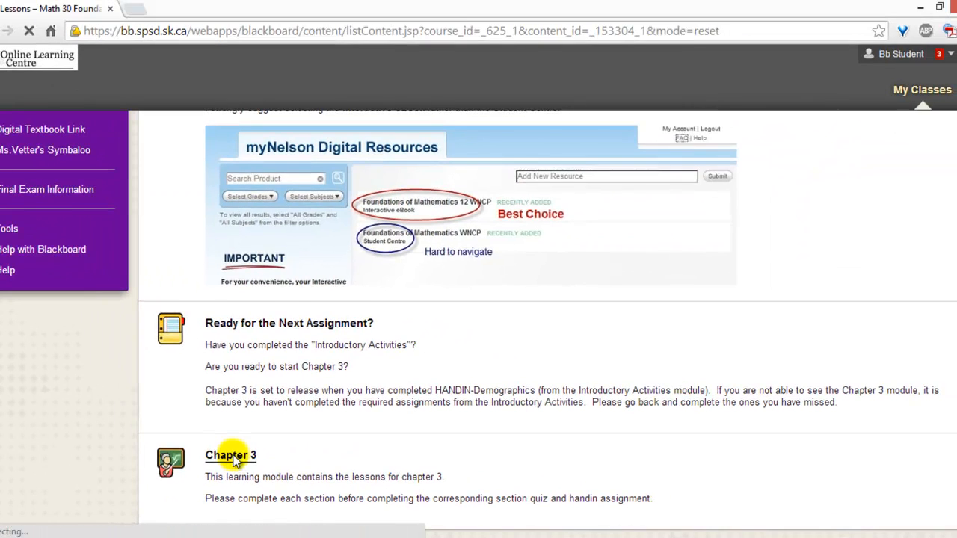
left_click(230, 455)
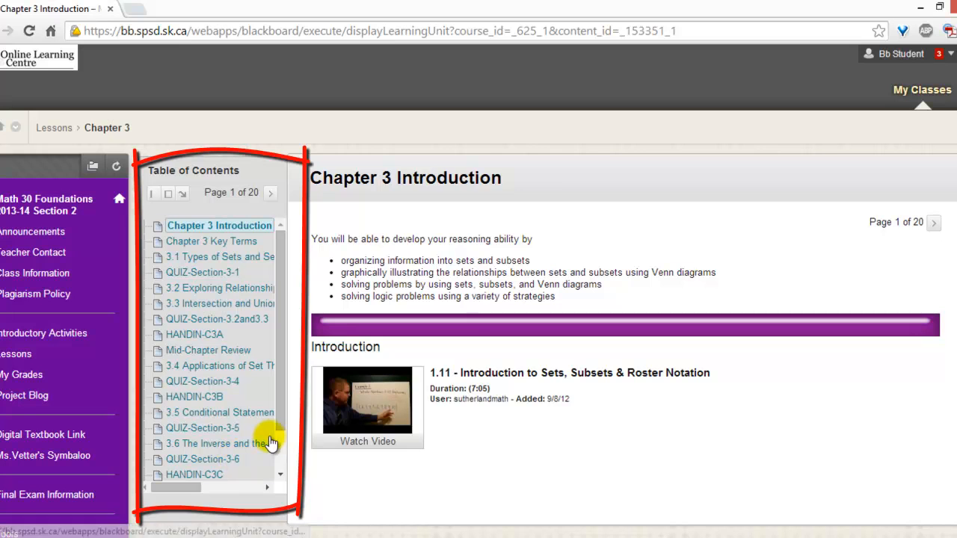
mouse_move(217, 248)
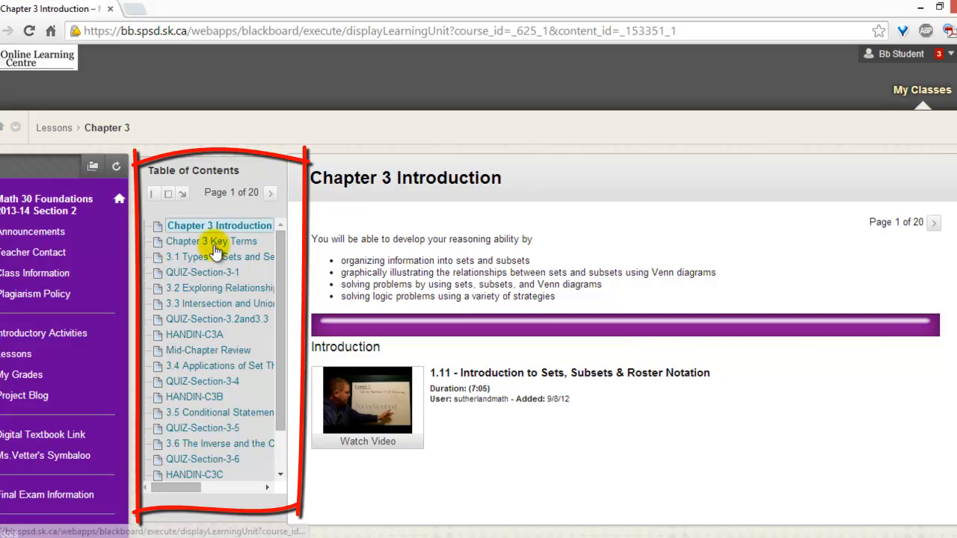
mouse_move(205, 319)
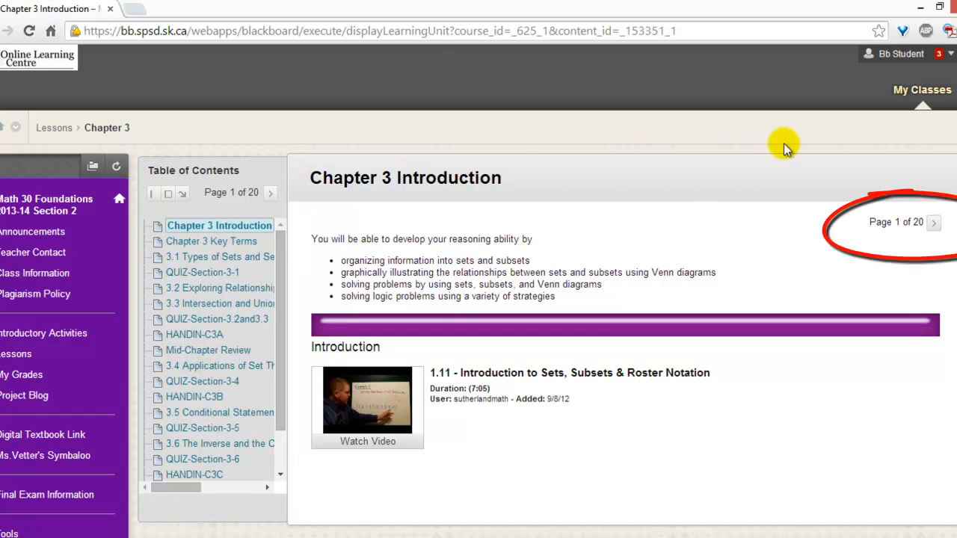
mouse_move(934, 242)
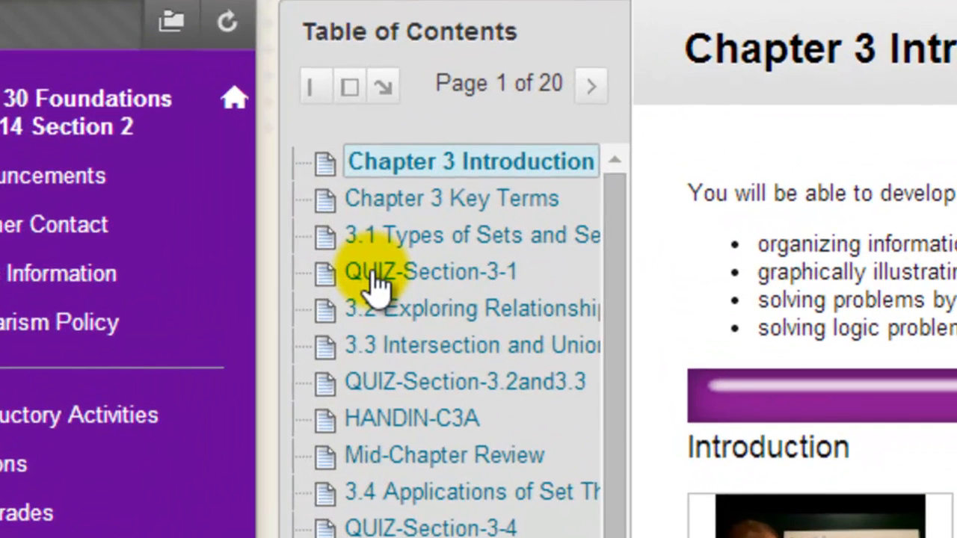
mouse_move(393, 419)
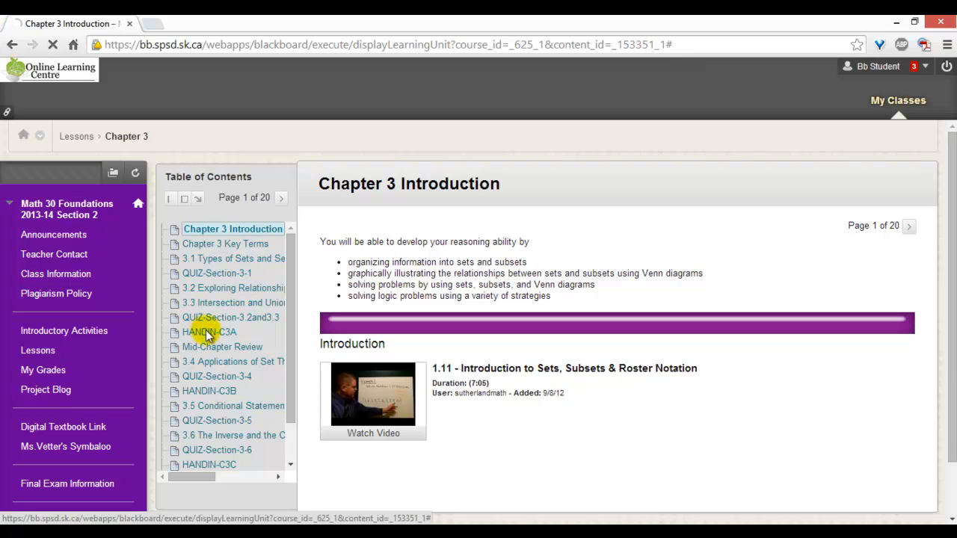
Open HANDIN-C3A from the Chapter 3 table of contents.
left_click(208, 332)
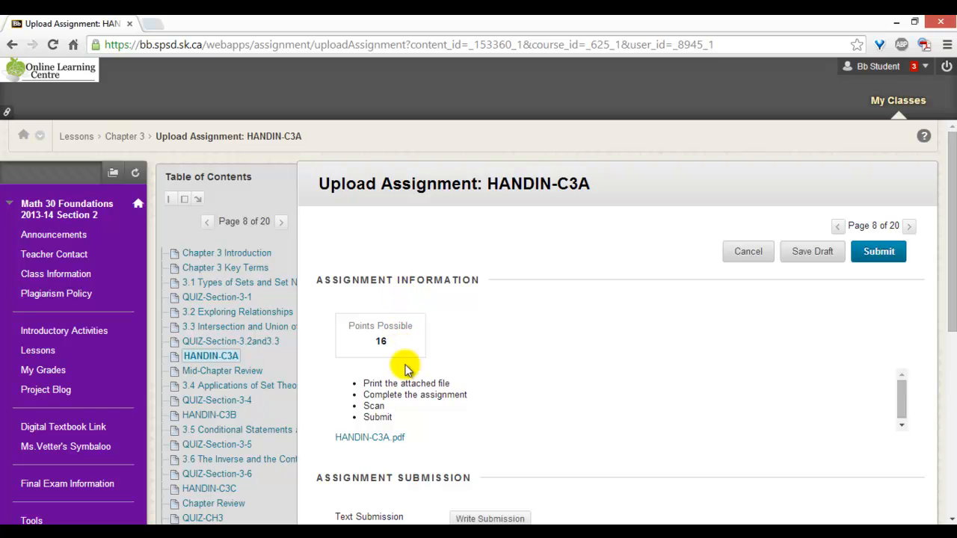
mouse_move(417, 440)
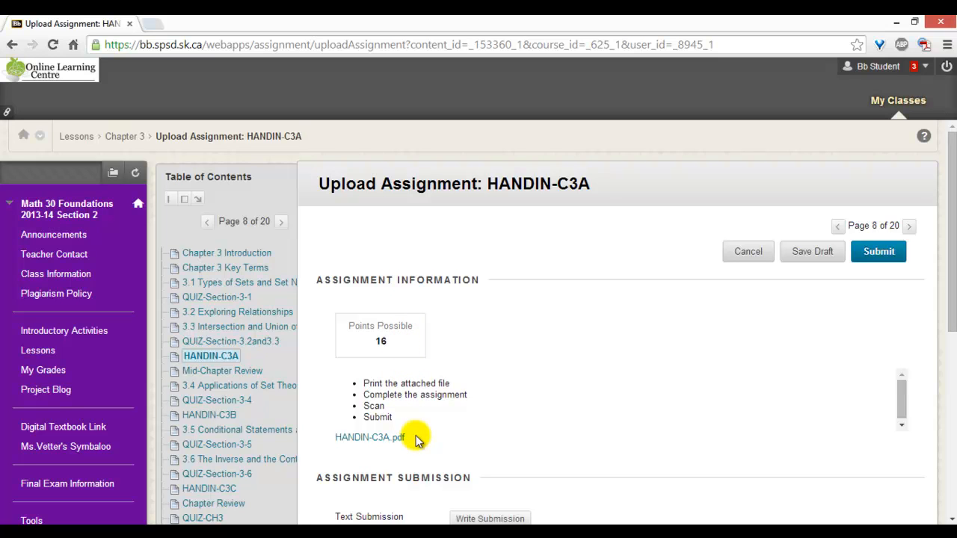
mouse_move(526, 413)
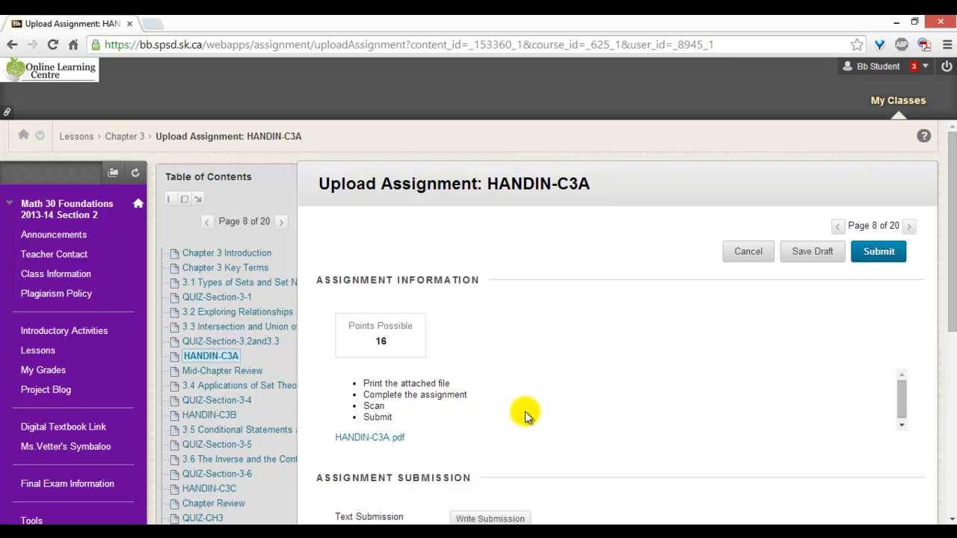
scroll("down", 3)
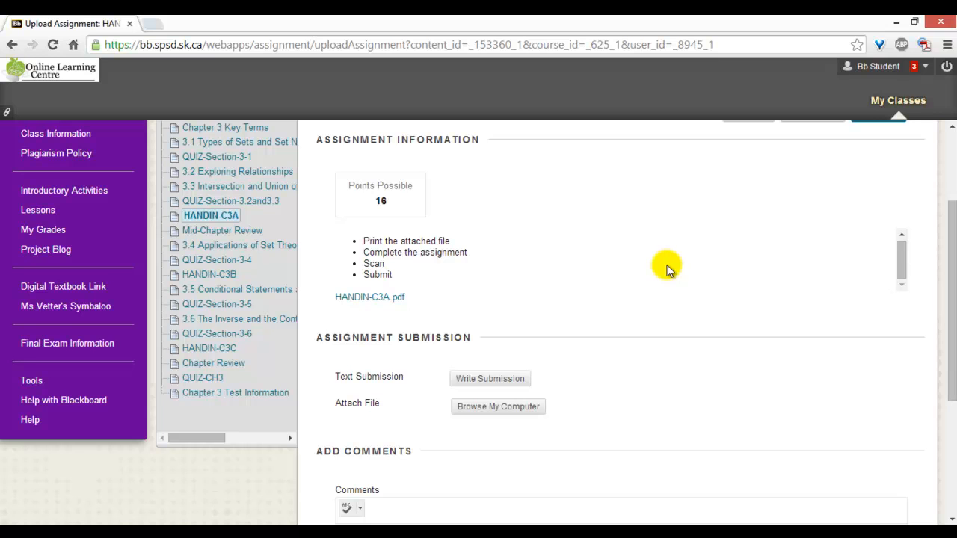
mouse_move(547, 254)
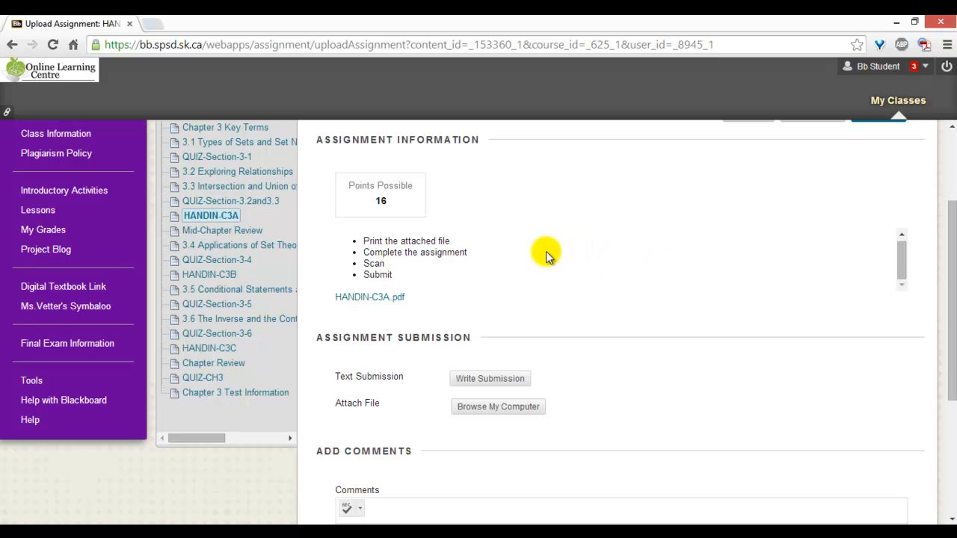
mouse_move(421, 377)
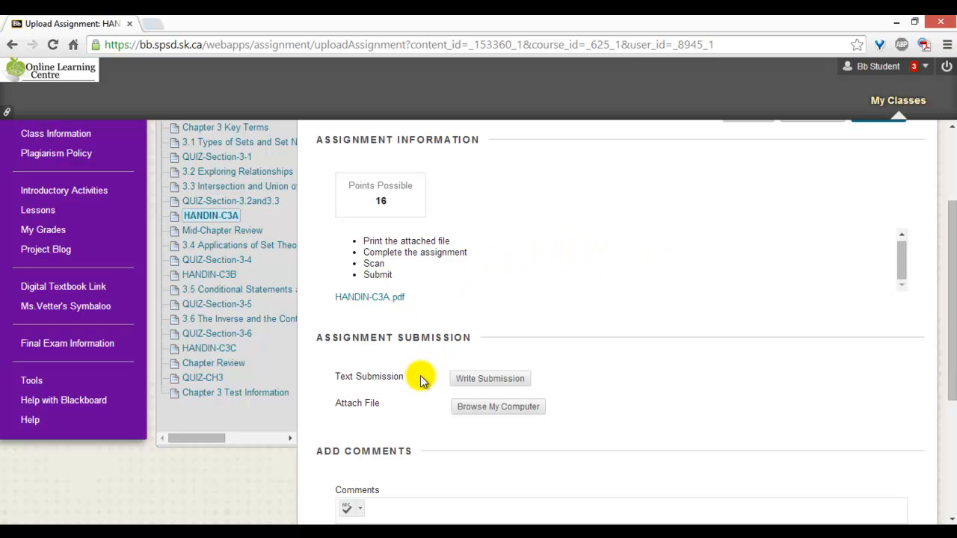
mouse_move(489, 379)
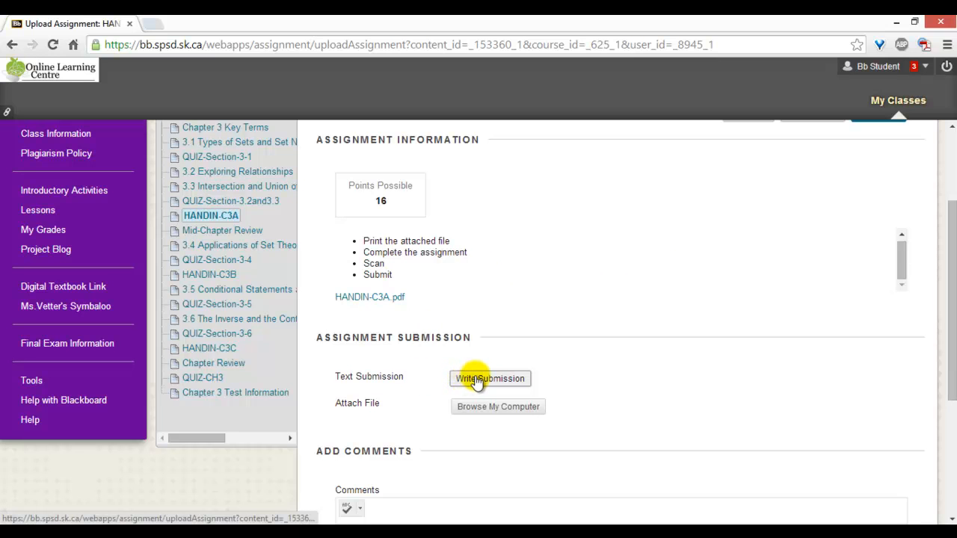
mouse_move(500, 381)
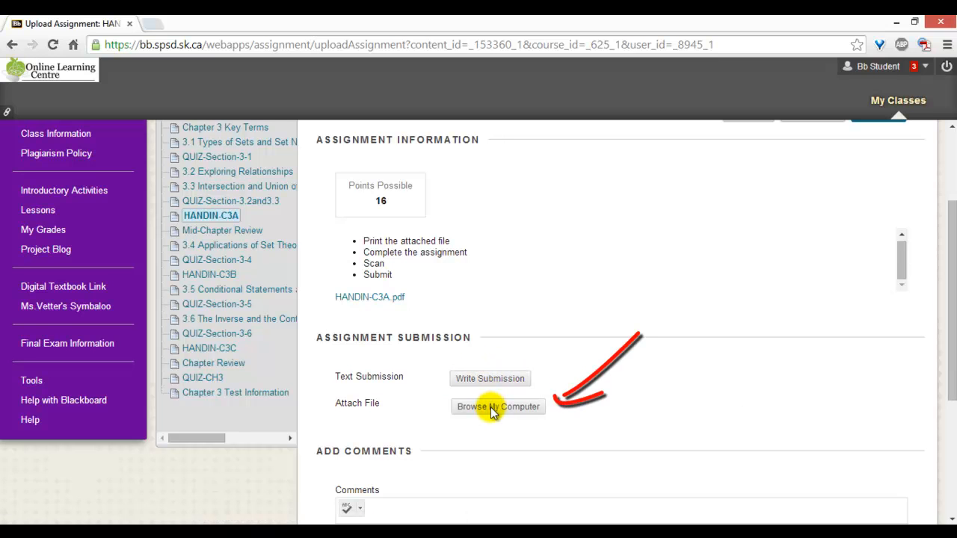
mouse_move(497, 407)
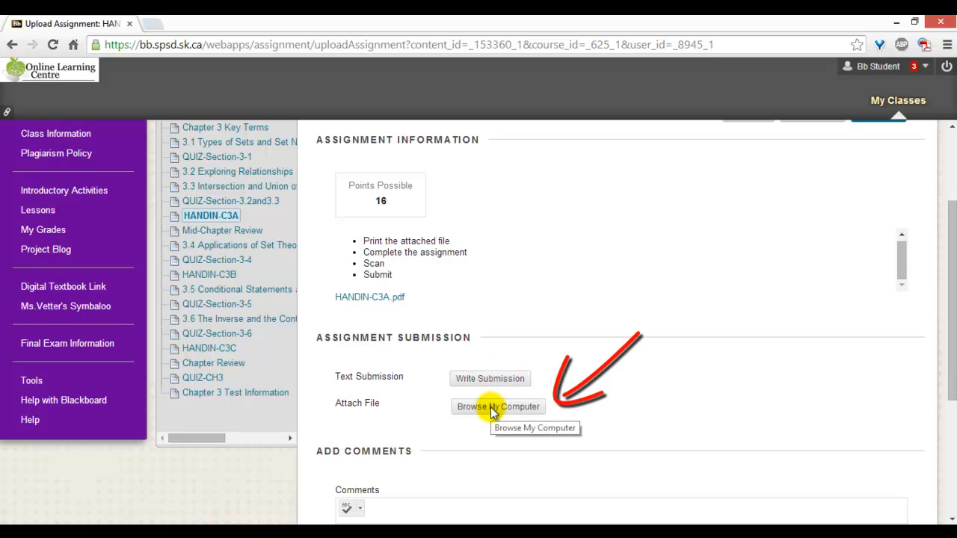
Attach 3A.PDF from the computer to the HANDIN-C3A submission.
left_click(498, 406)
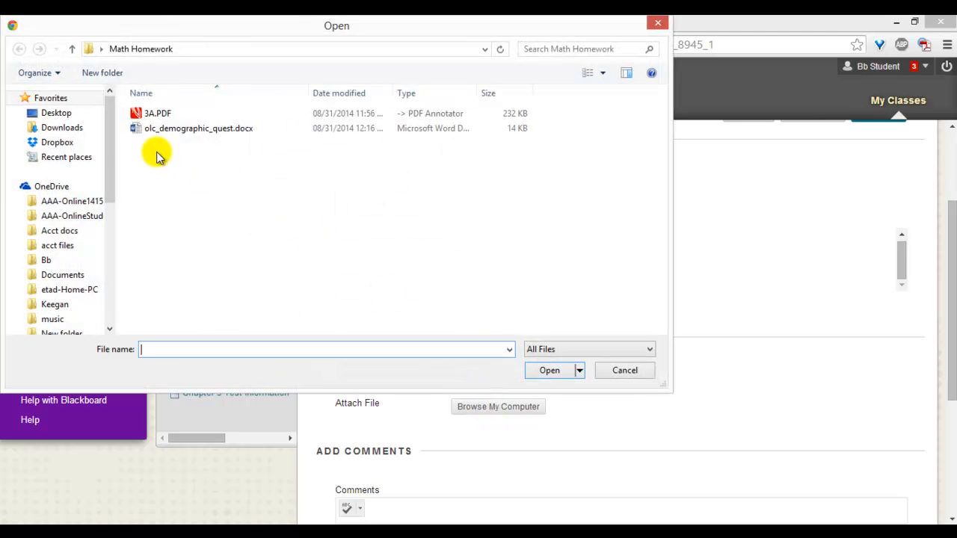
left_click(157, 113)
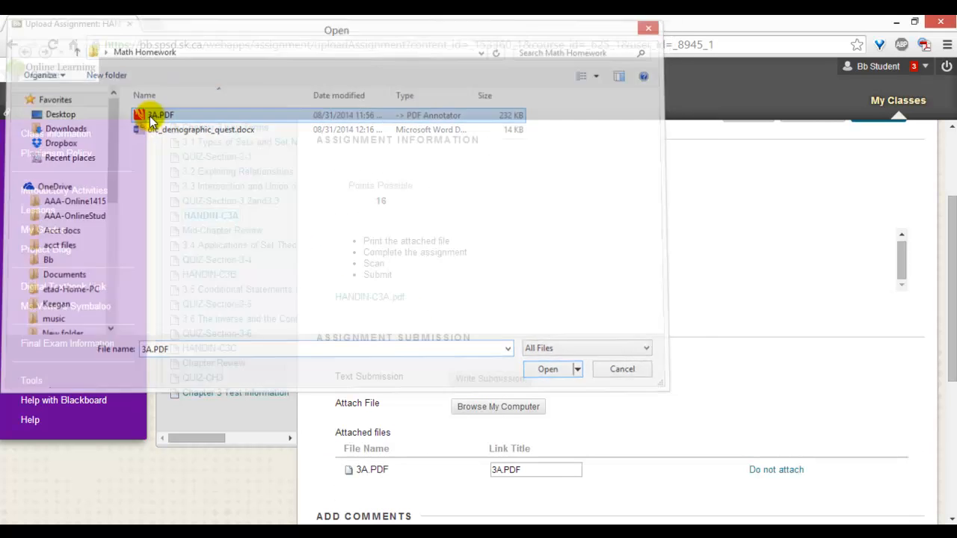
left_click(547, 368)
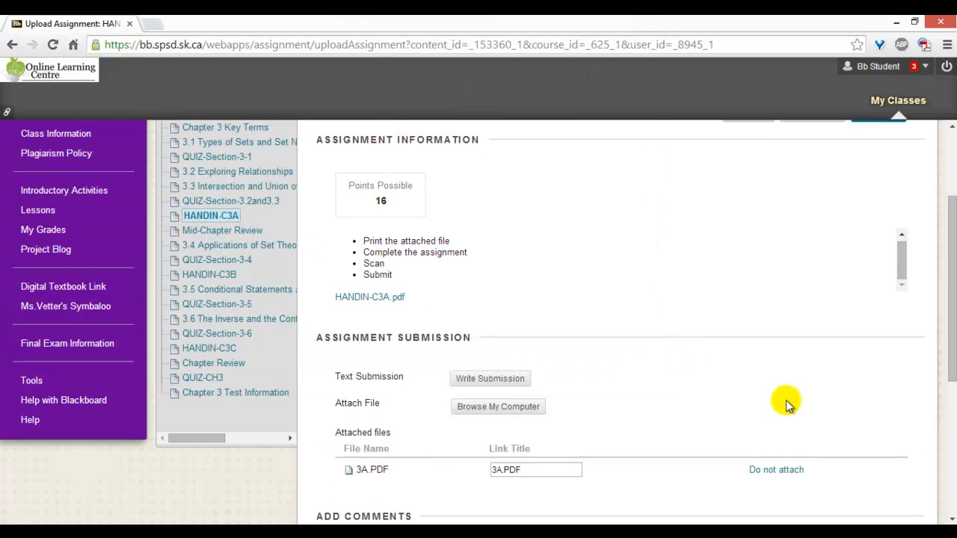
scroll("down", 3)
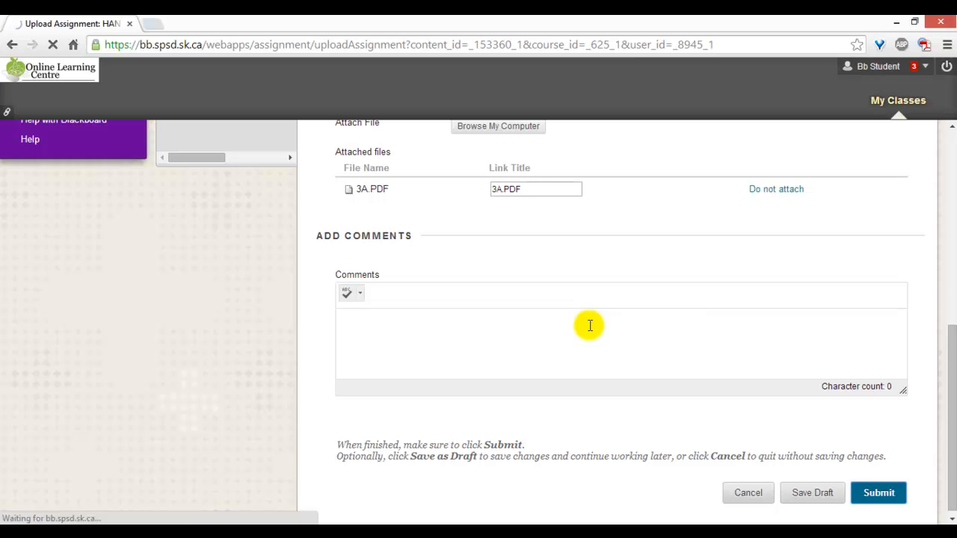
Submit HANDIN-C3A with 3A.PDF attached.
left_click(879, 493)
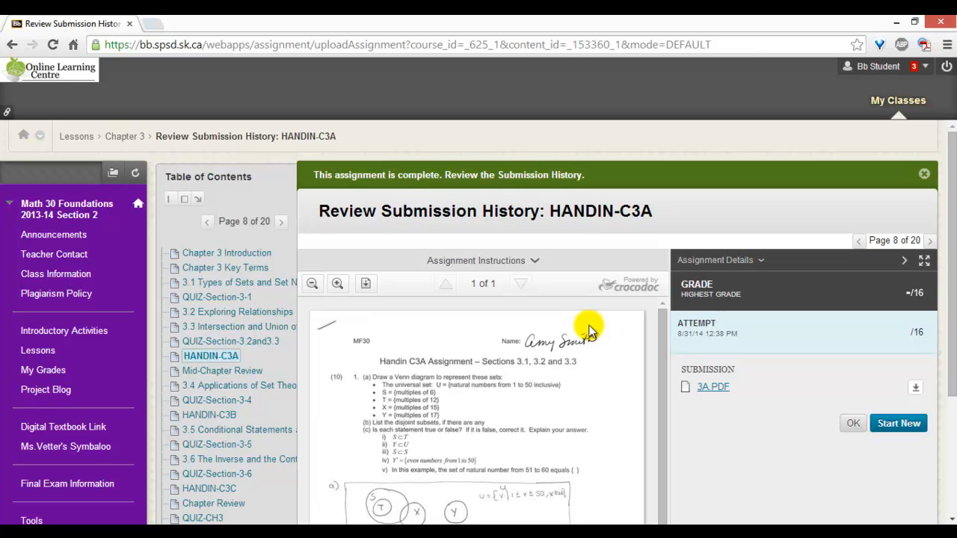
mouse_move(589, 327)
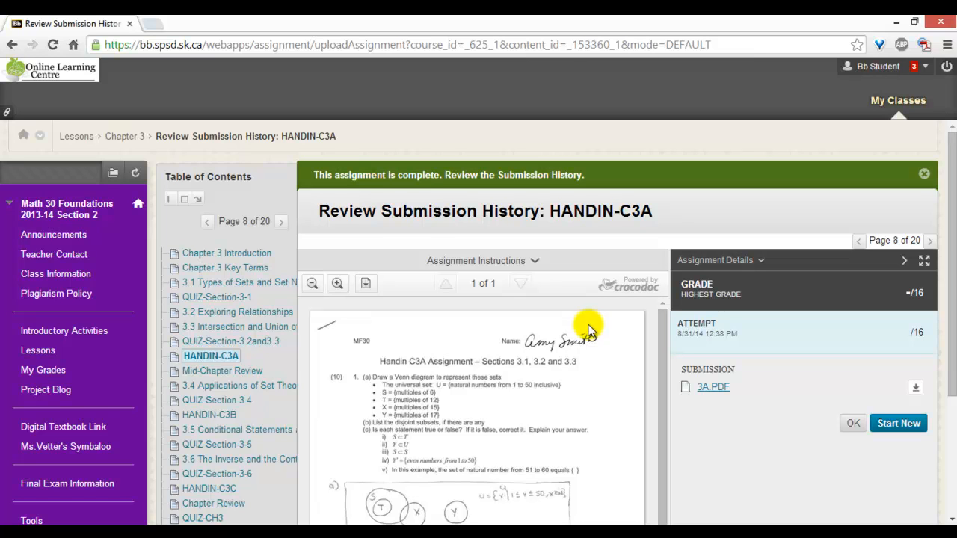
mouse_move(574, 338)
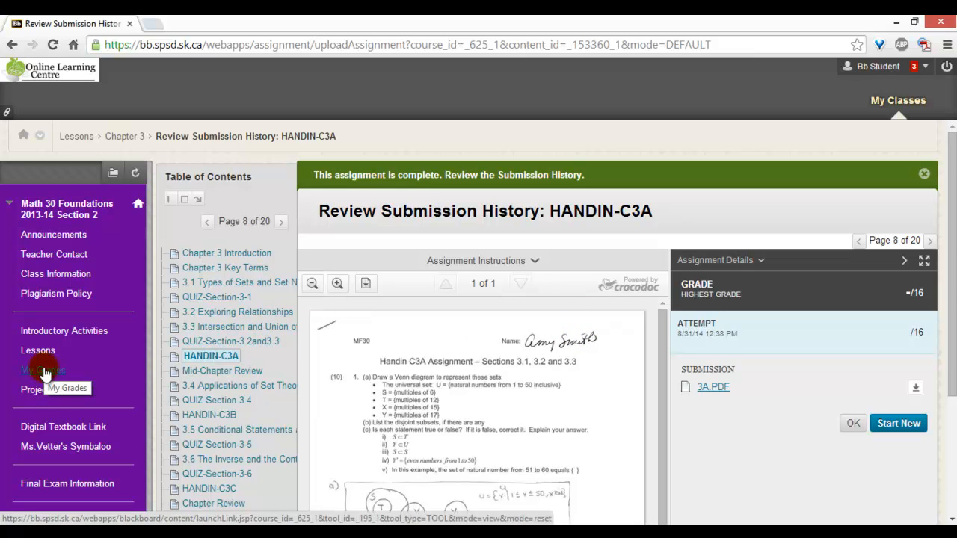
Open My Grades to confirm HANDIN-C3A shows as submitted.
left_click(43, 370)
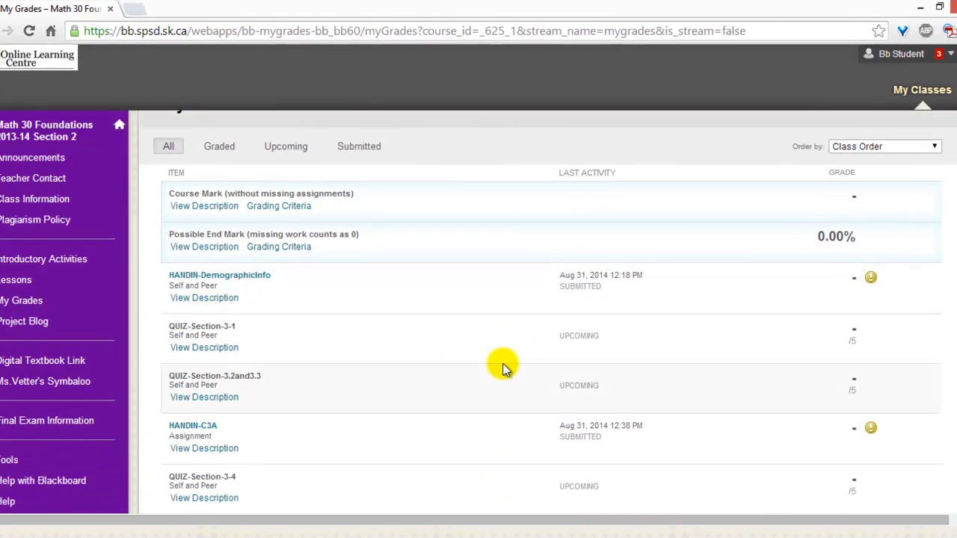
mouse_move(783, 447)
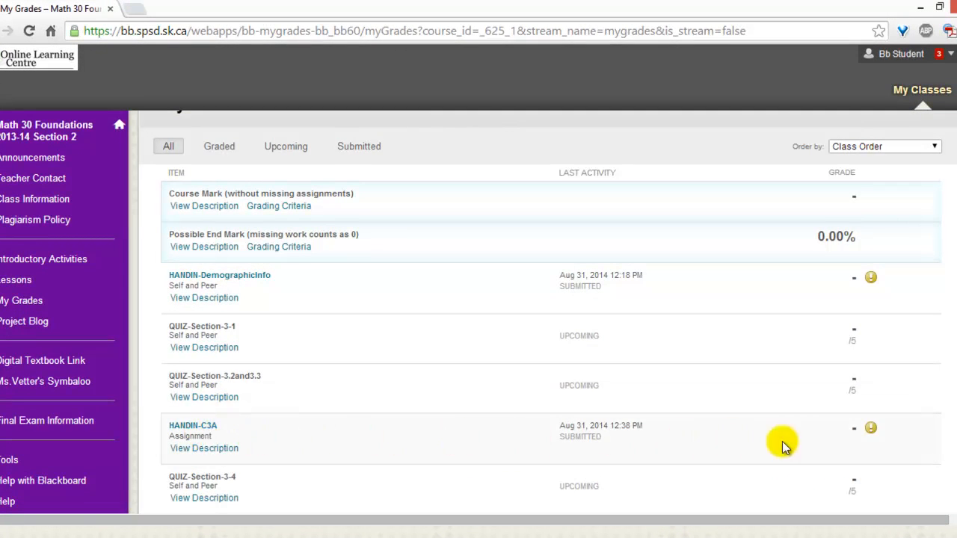
mouse_move(414, 436)
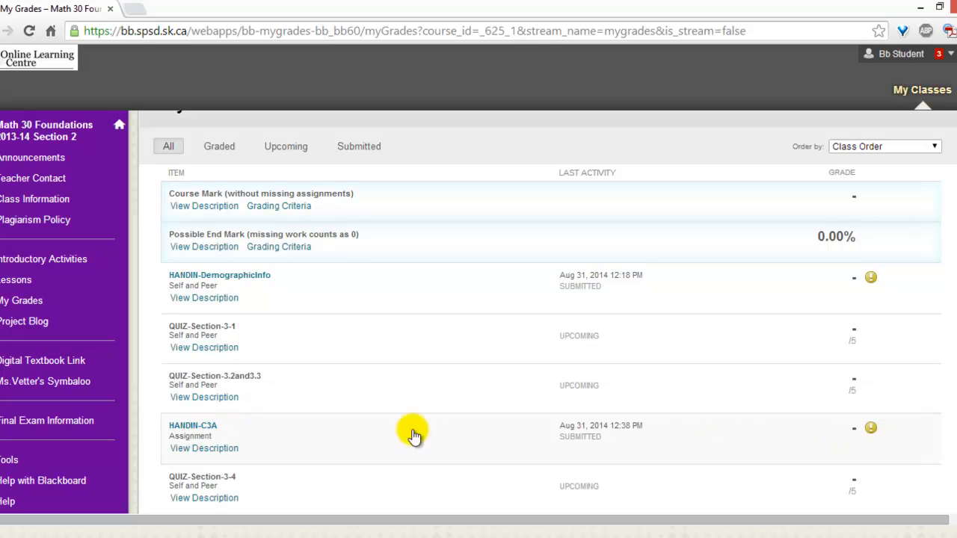
mouse_move(192, 425)
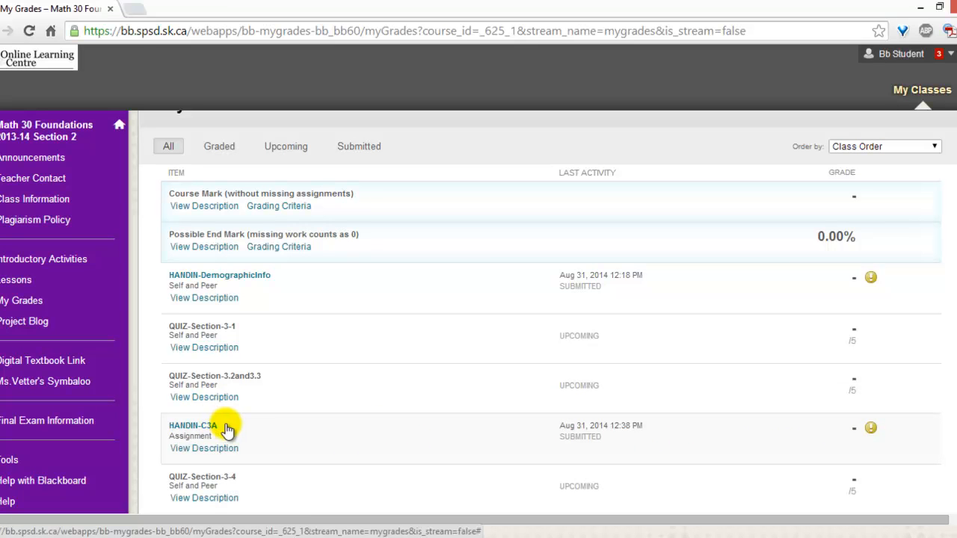